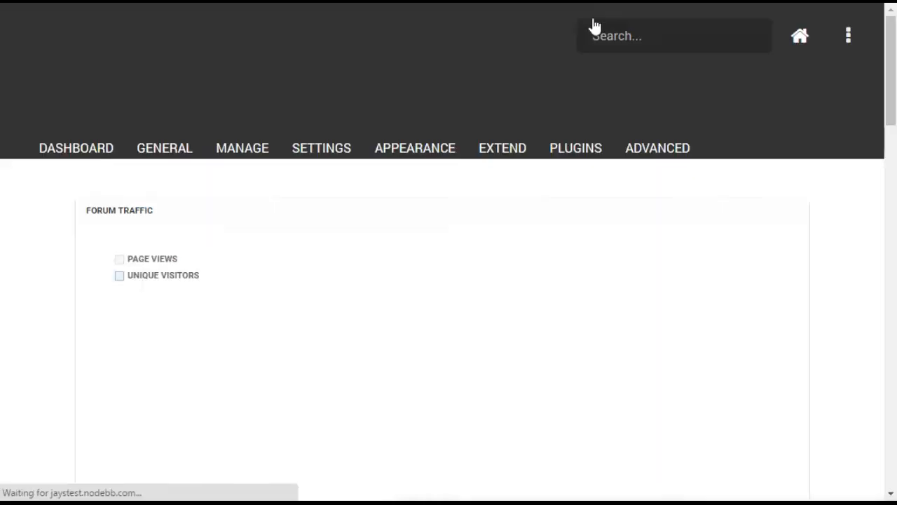
- Go to the Categories management page via the MANAGE menu
left_click(241, 148)
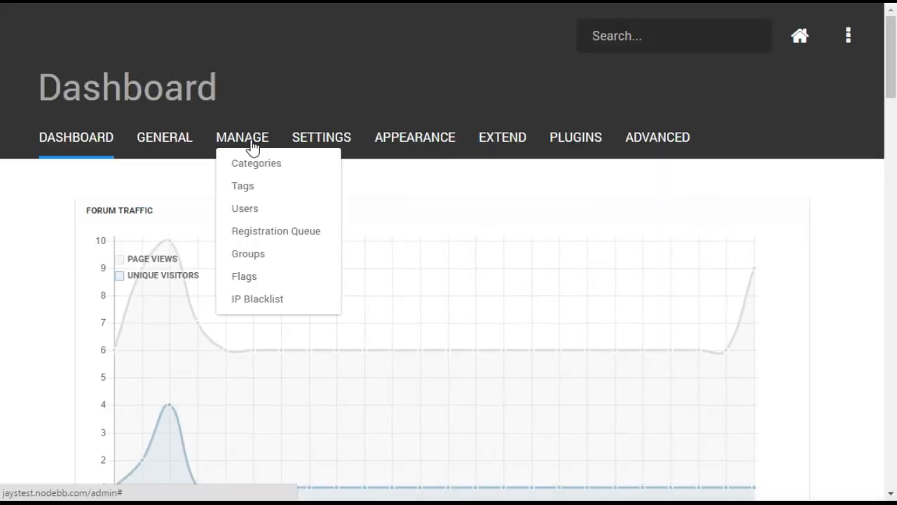
left_click(255, 162)
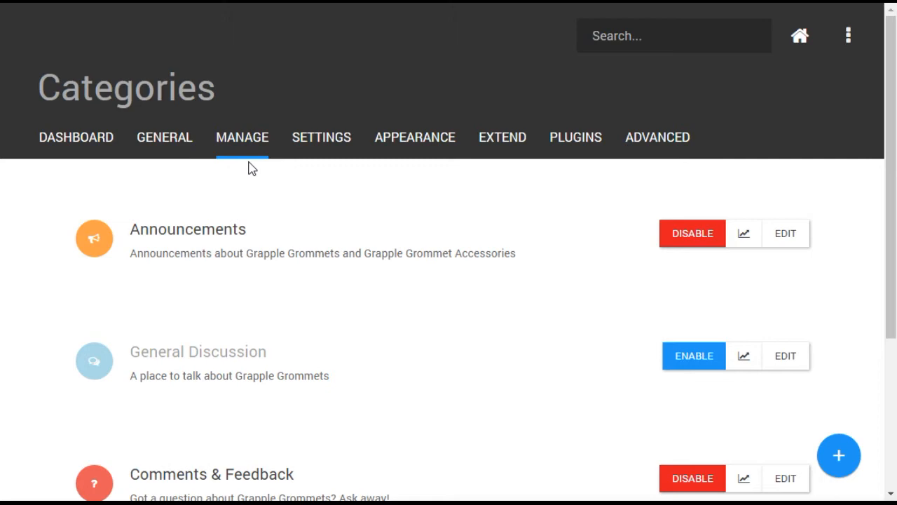
- Add user Dee to the Comments & Feedback privileges table with all privileges granted
left_click(783, 477)
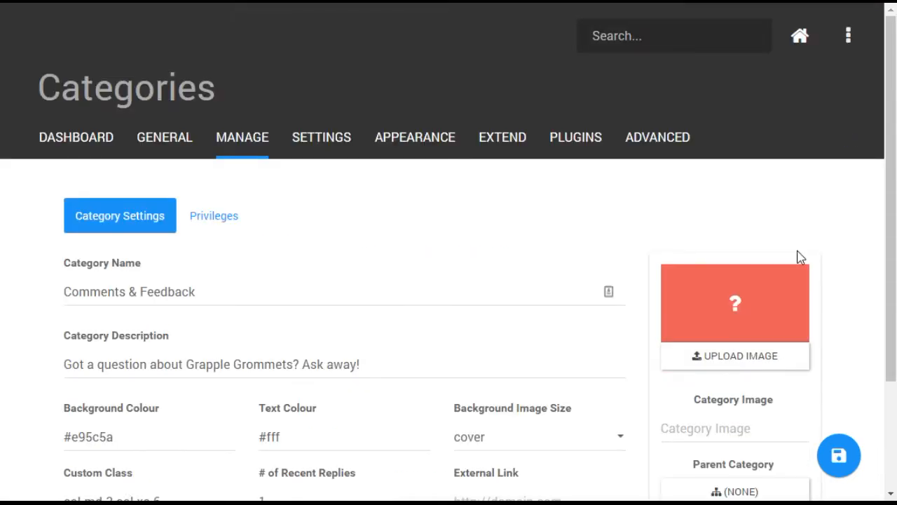
left_click(213, 216)
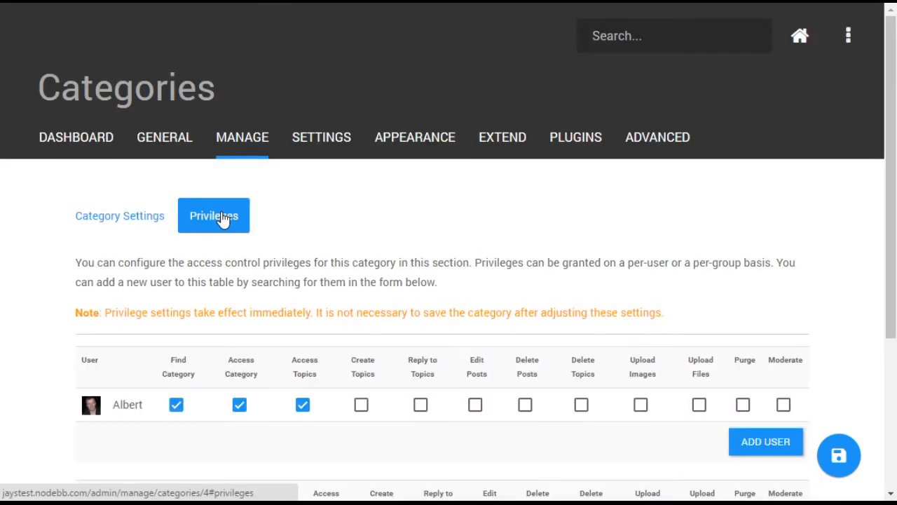
left_click(766, 442)
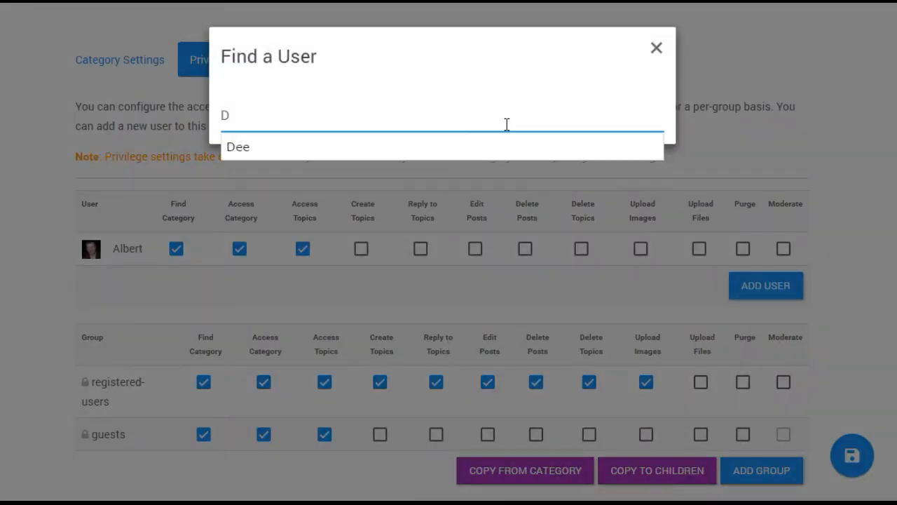
left_click(238, 147)
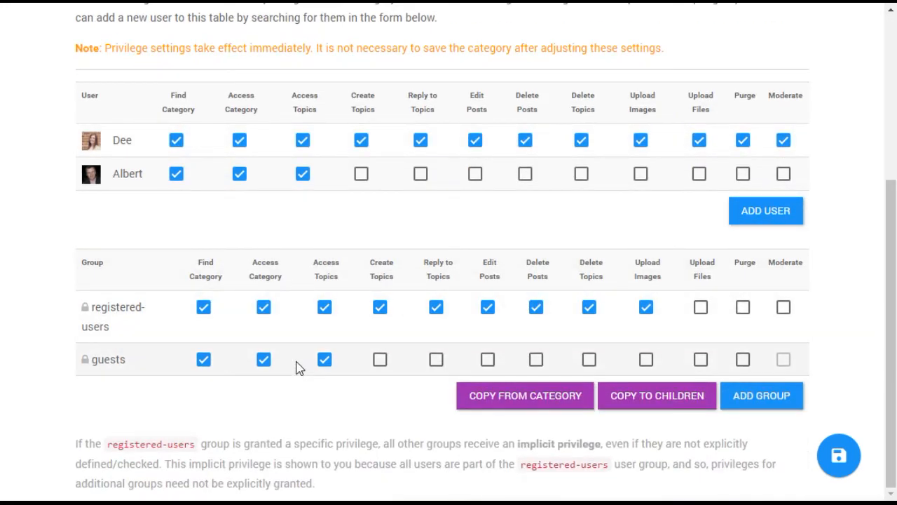
scroll("up", 3)
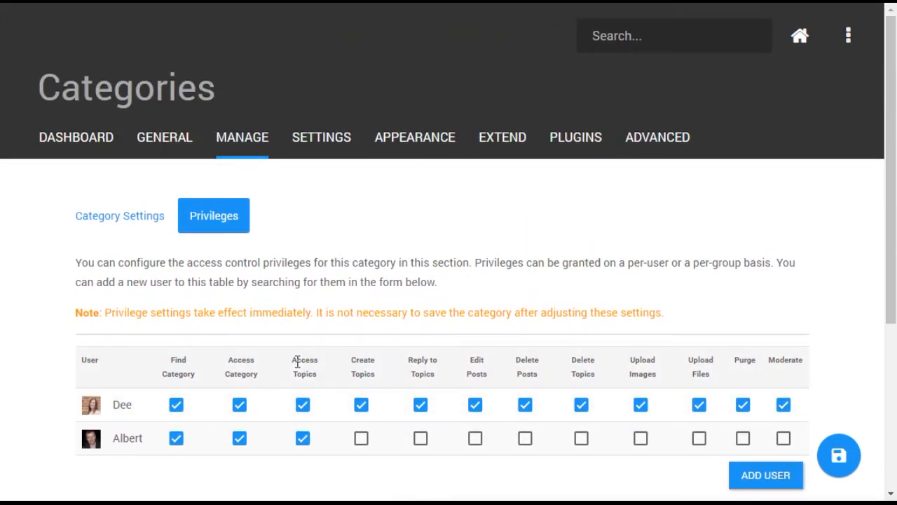
- Edit the Global Moderators group from MANAGE > Groups and view its member list
left_click(241, 137)
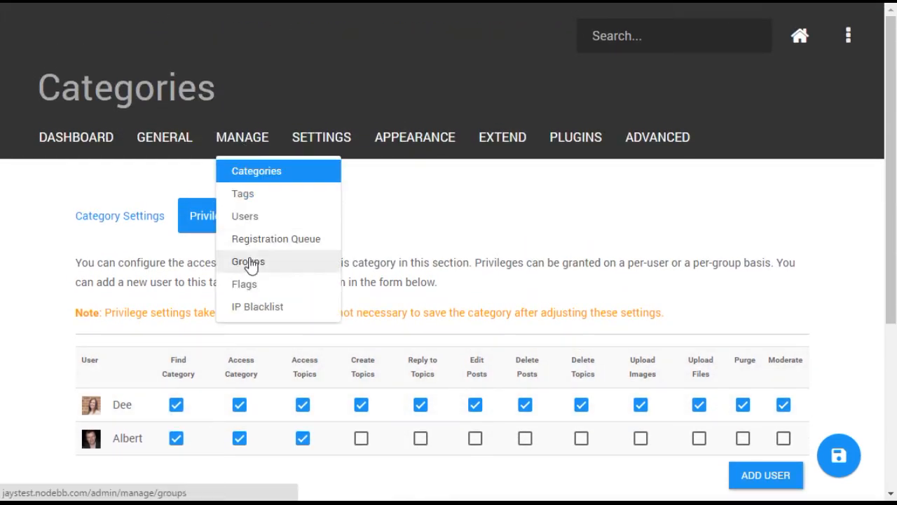
left_click(247, 261)
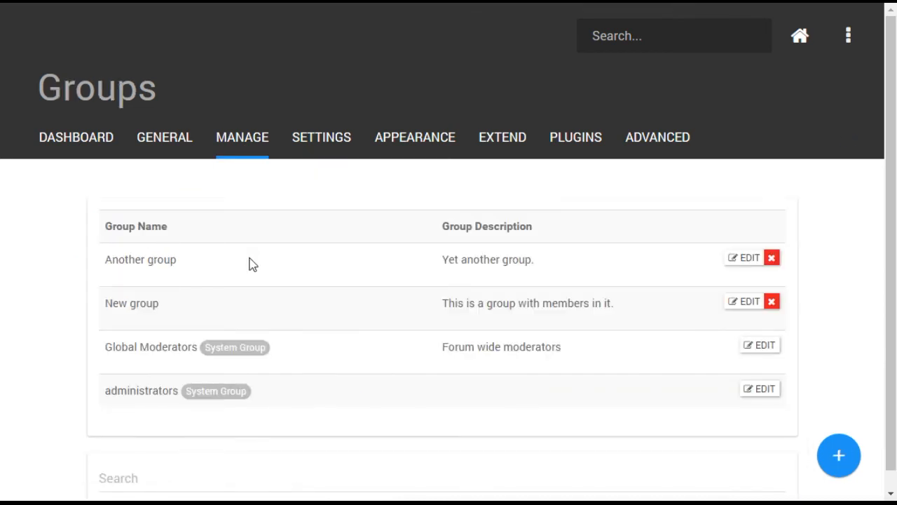
left_click(768, 345)
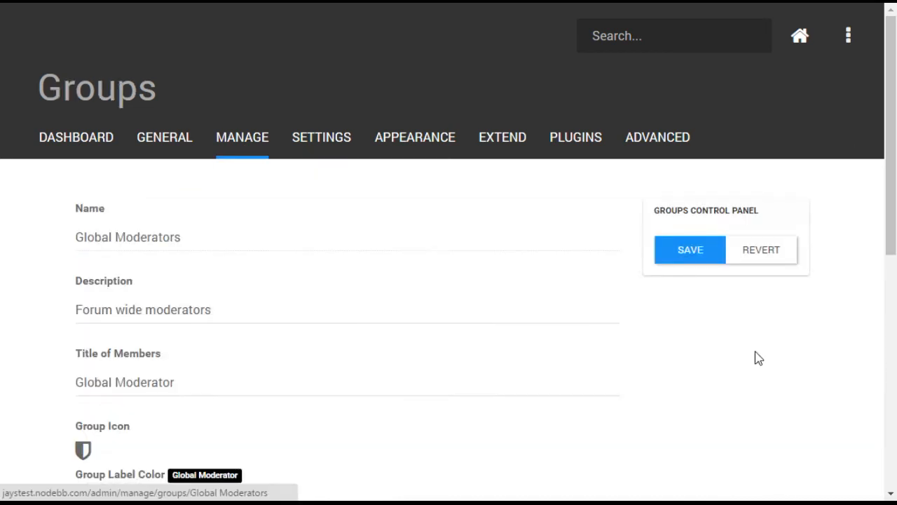
scroll("down", 3)
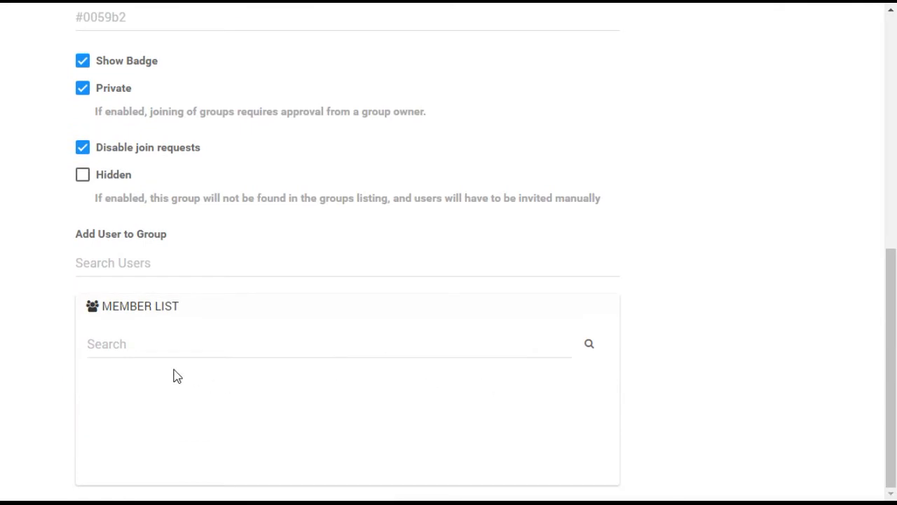
type("E")
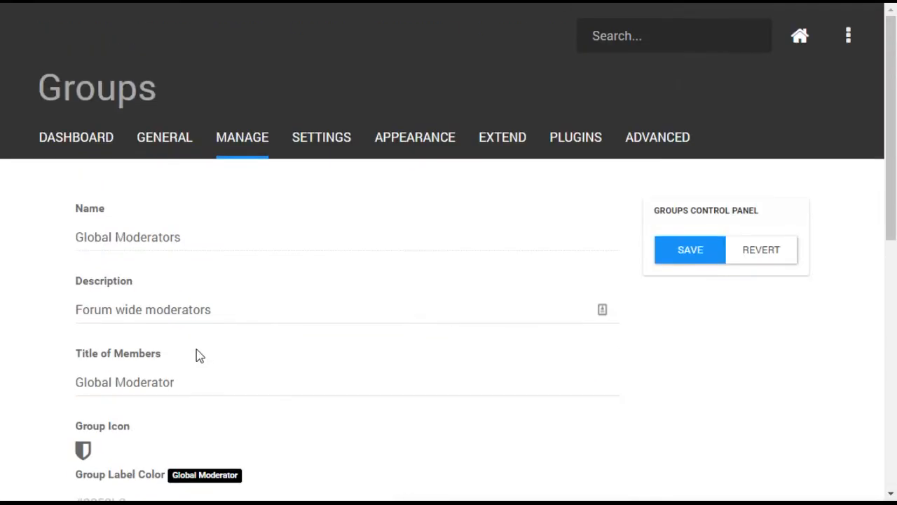
- Grant Kay administrator status from the Users management list
left_click(241, 137)
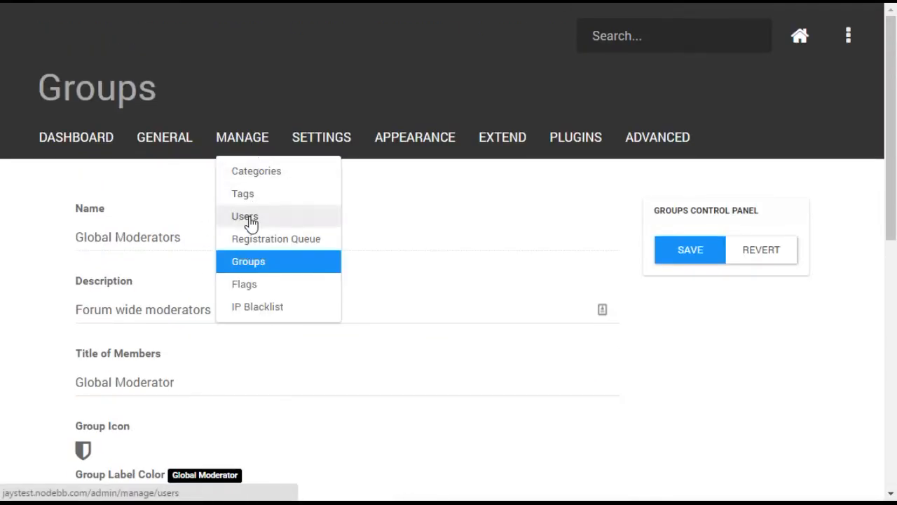
left_click(244, 216)
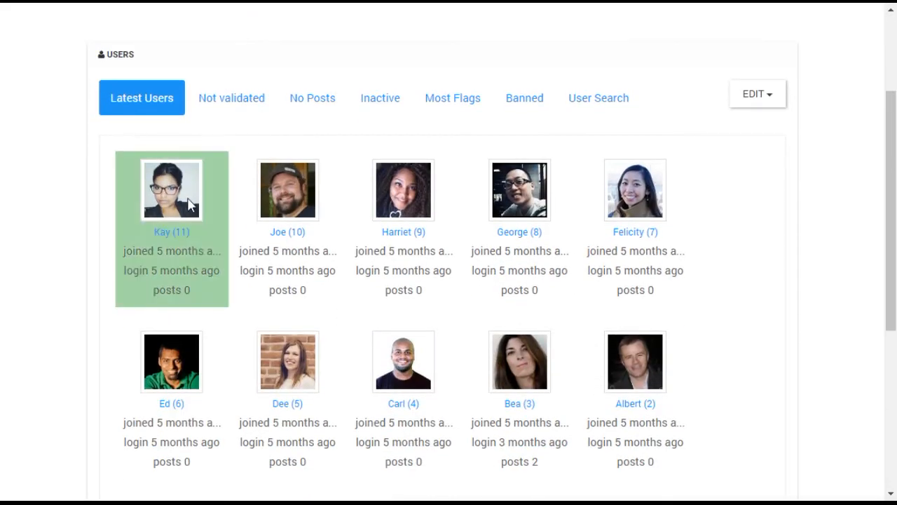
left_click(757, 92)
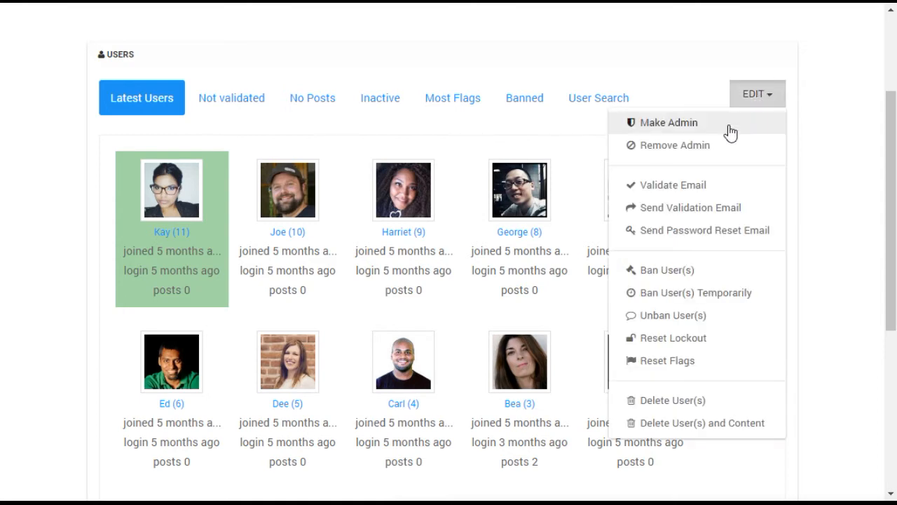
left_click(668, 122)
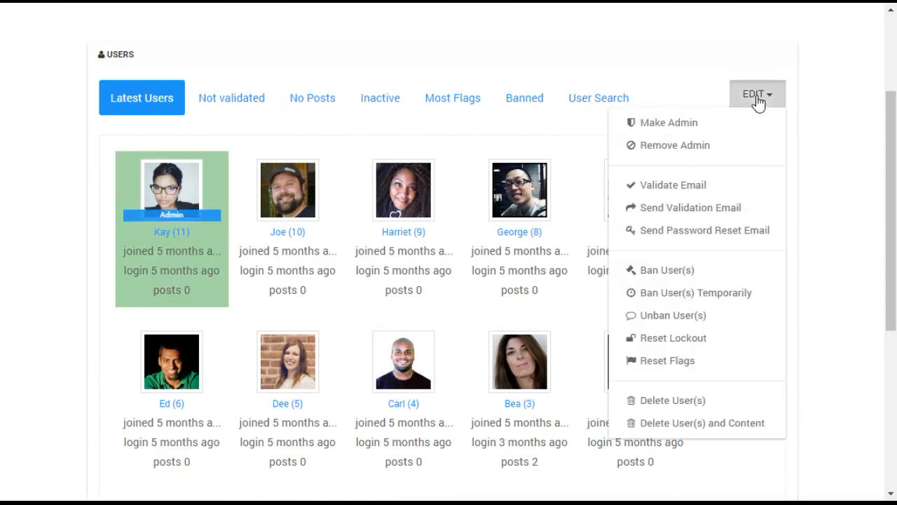
left_click(667, 144)
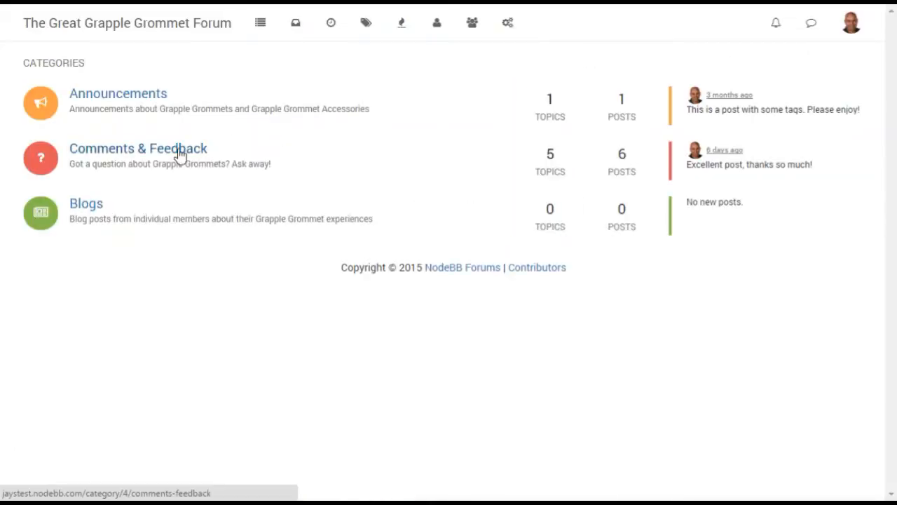
- Pin the 'Zen Mode and more' topic in the Comments & Feedback category
left_click(137, 148)
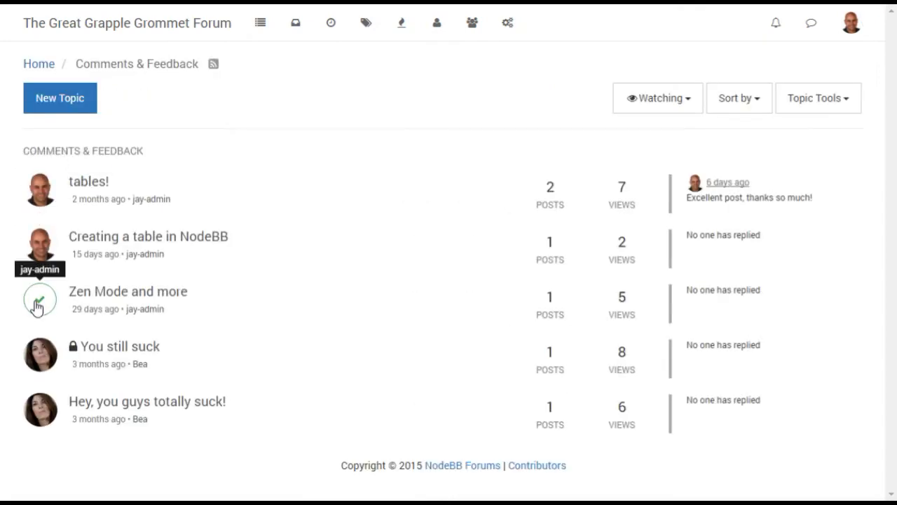
left_click(817, 98)
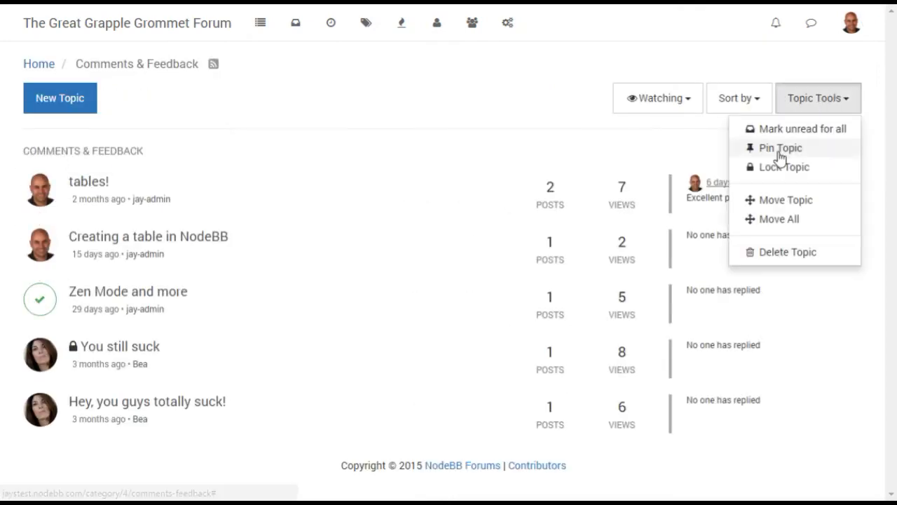
left_click(778, 147)
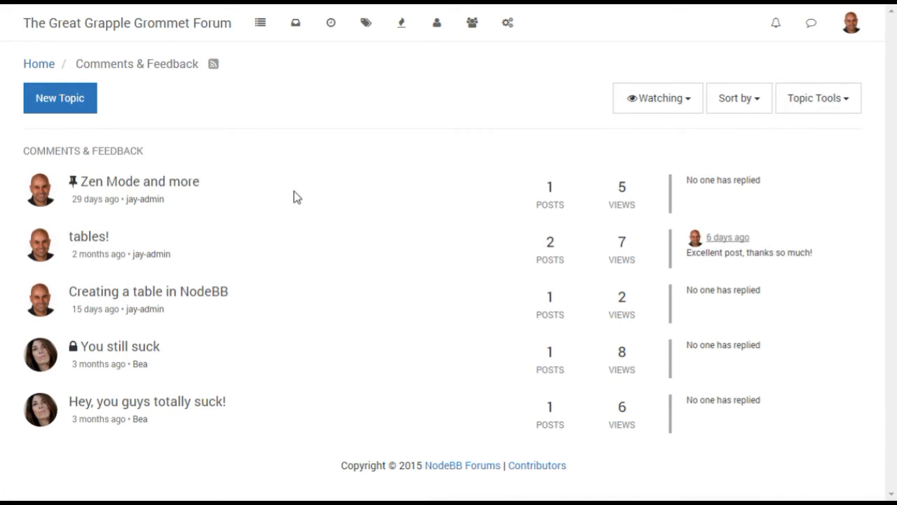
mouse_move(186, 205)
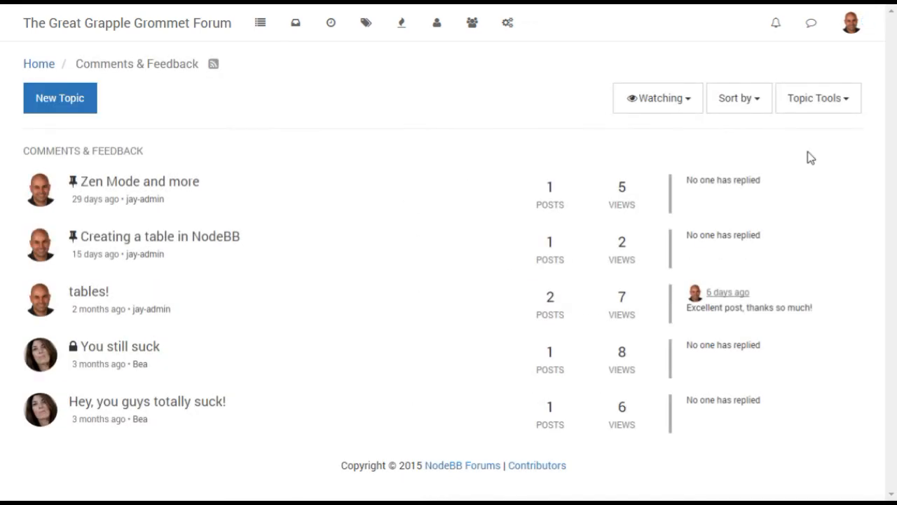
mouse_move(819, 151)
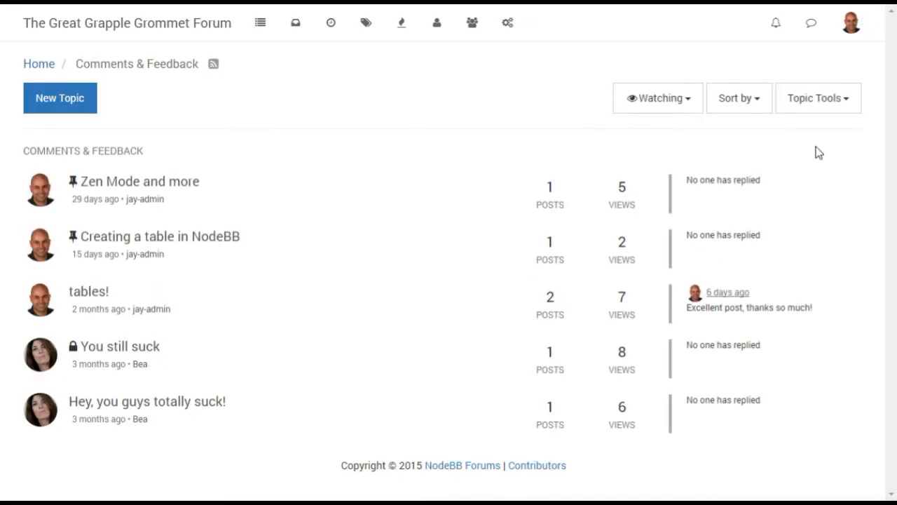
mouse_move(42, 190)
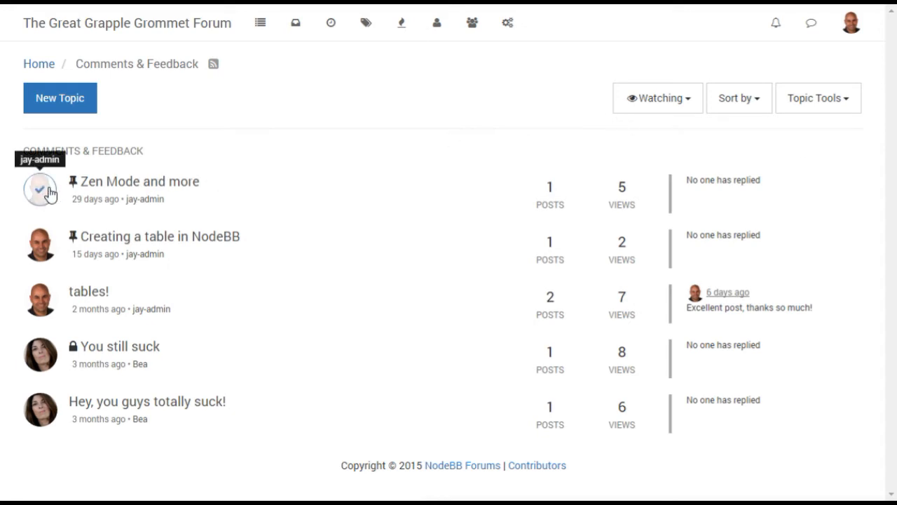
- Lock the 'Zen Mode and more' topic, then enter the 'You still suck' topic
left_click(831, 98)
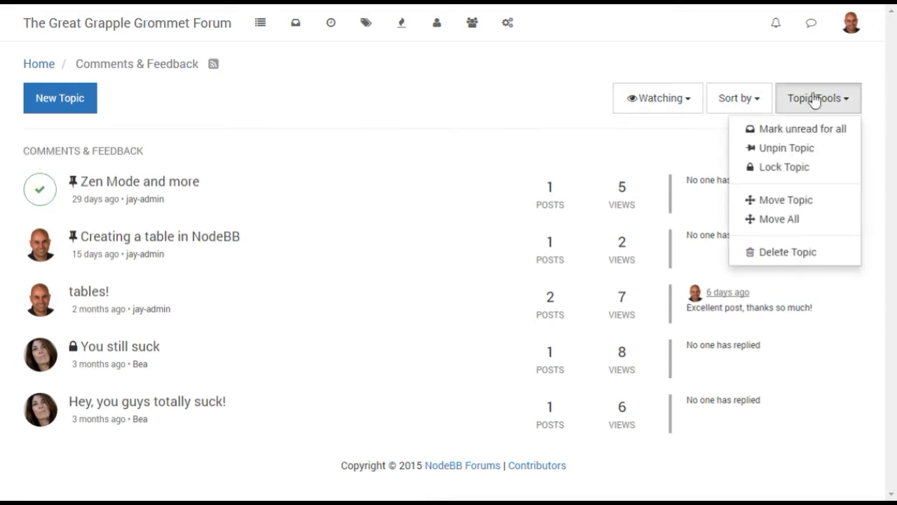
left_click(779, 167)
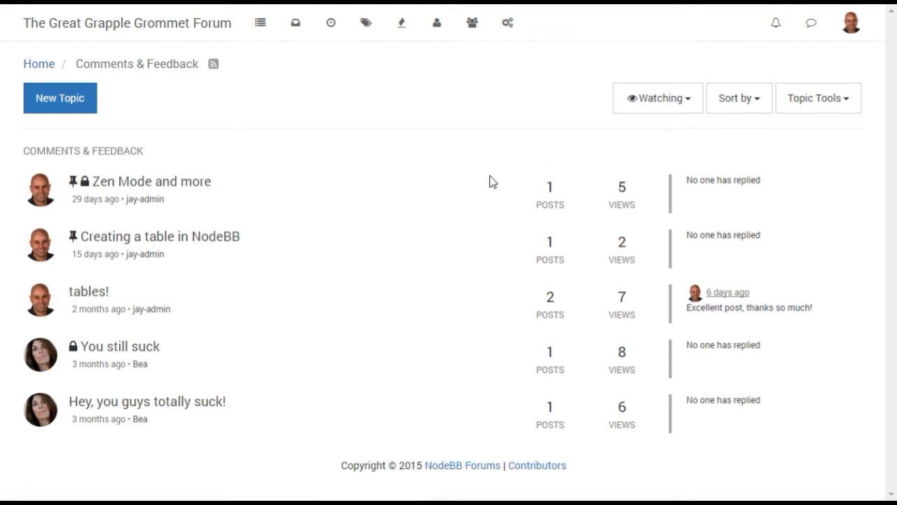
mouse_move(289, 205)
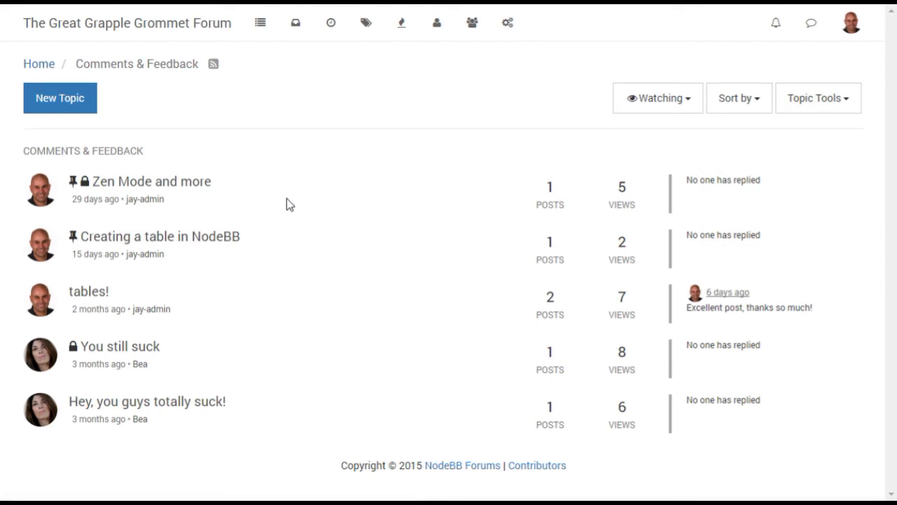
left_click(122, 347)
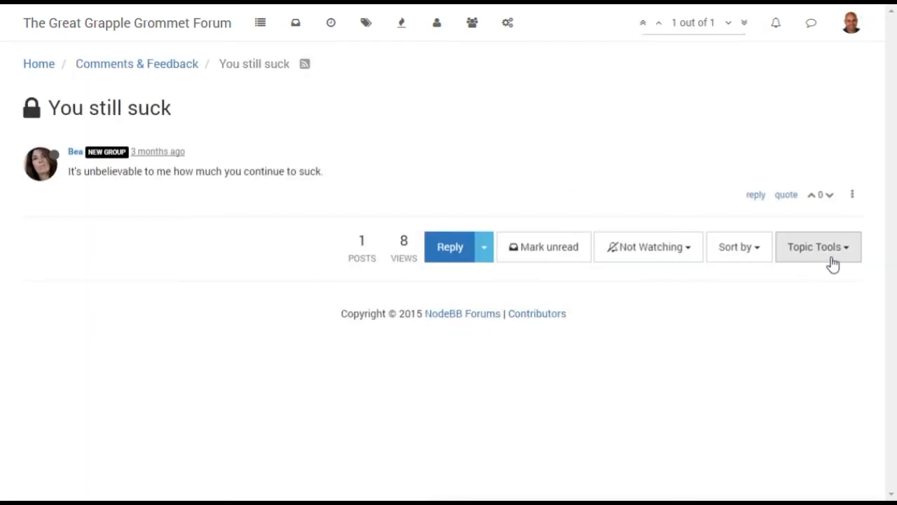
- Delete Bea's insulting post in 'You still suck' and confirm
left_click(852, 195)
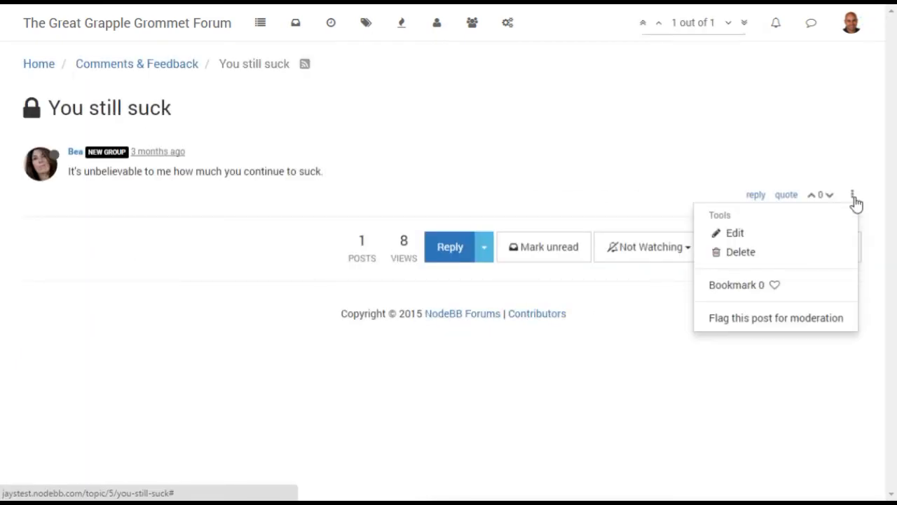
left_click(740, 252)
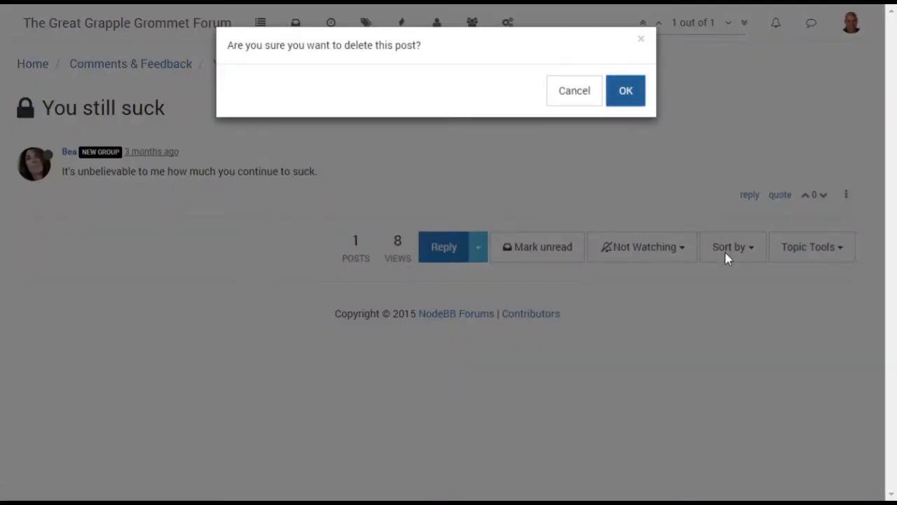
left_click(625, 90)
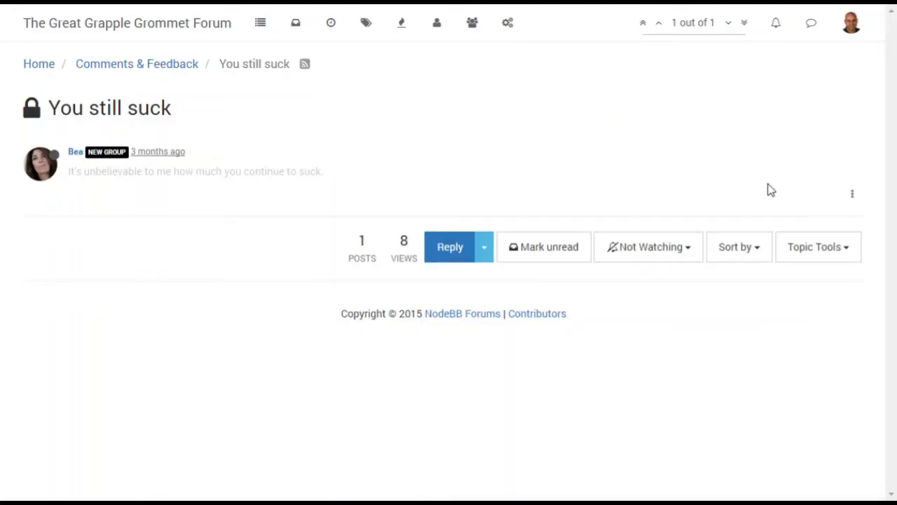
- Purge the deleted post permanently and confirm
left_click(853, 194)
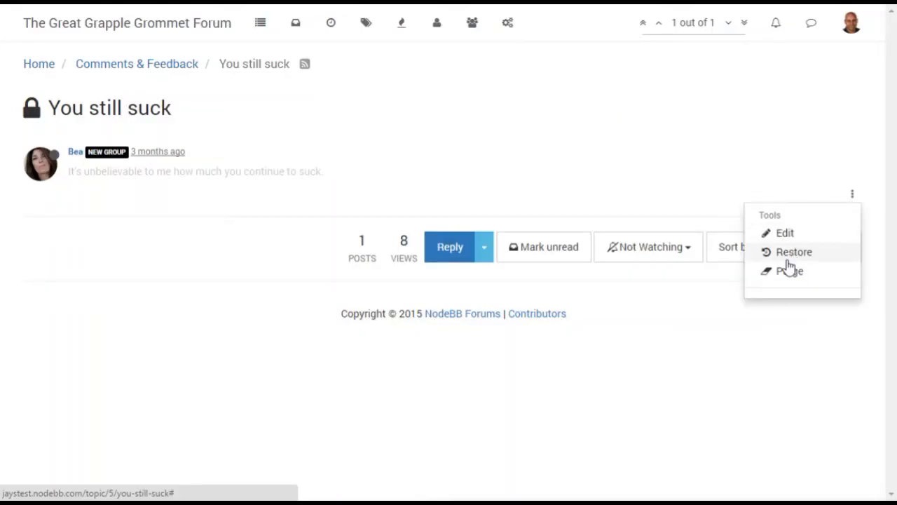
left_click(791, 270)
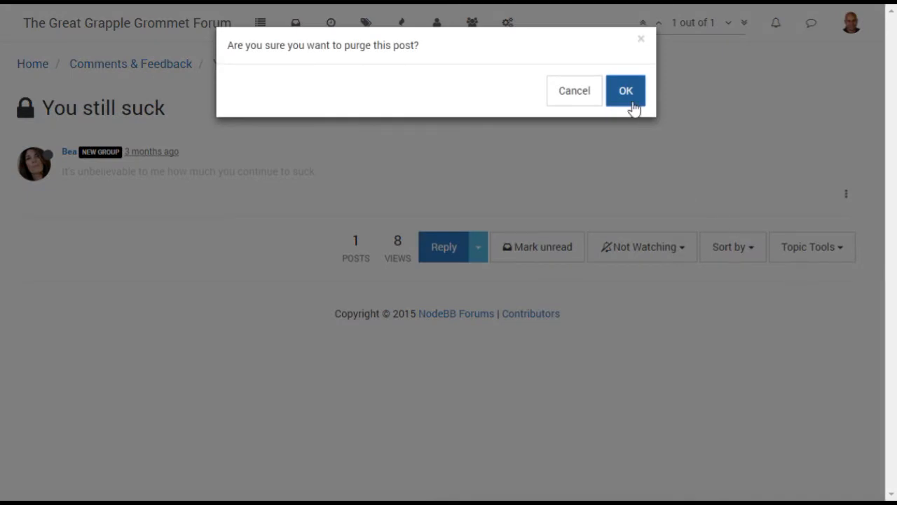
left_click(625, 89)
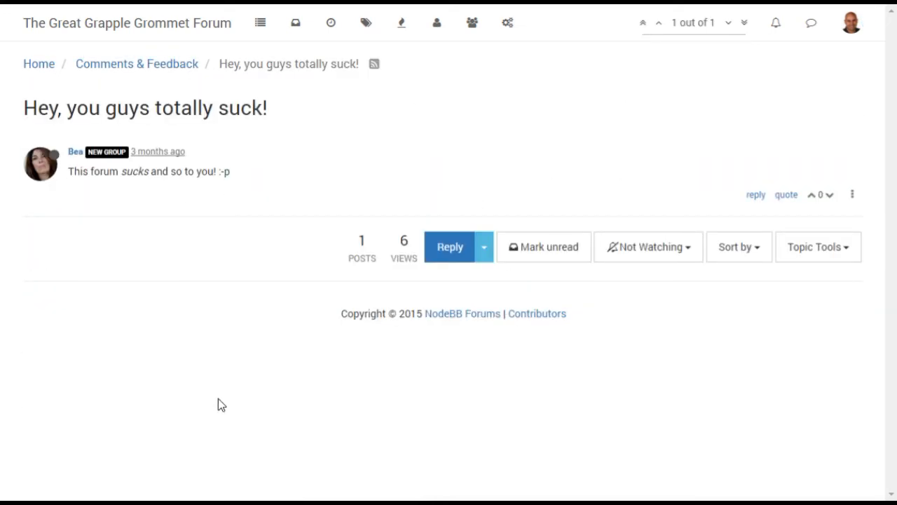
- Flag Bea's post in 'Hey, you guys totally suck!' for moderation with reason 'Not very nic'
left_click(852, 193)
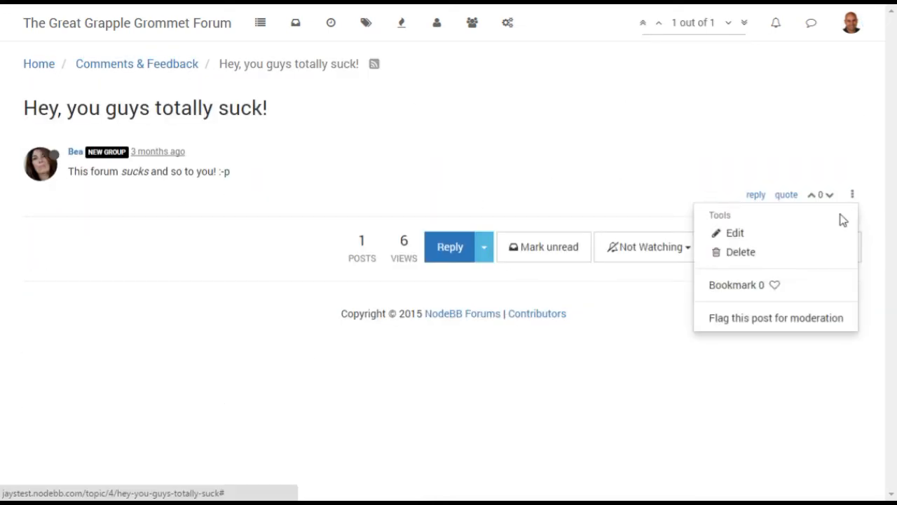
left_click(779, 317)
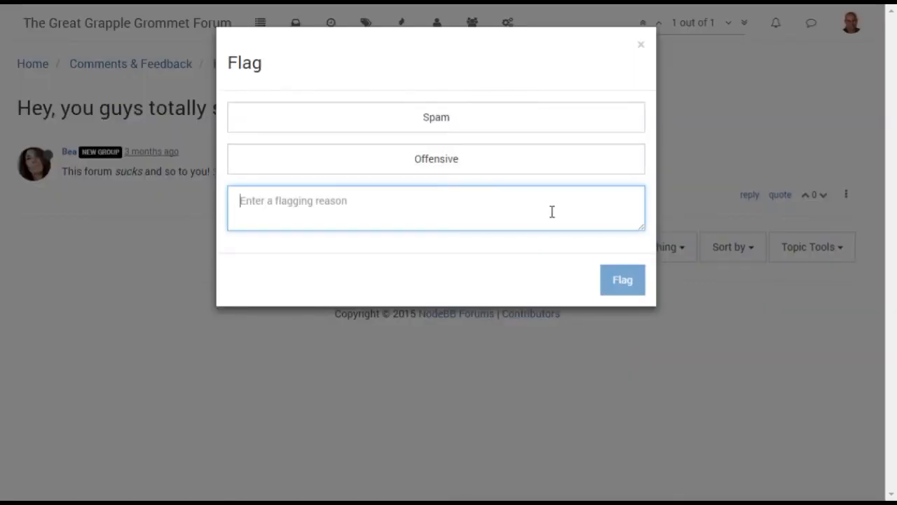
type("Not very nic")
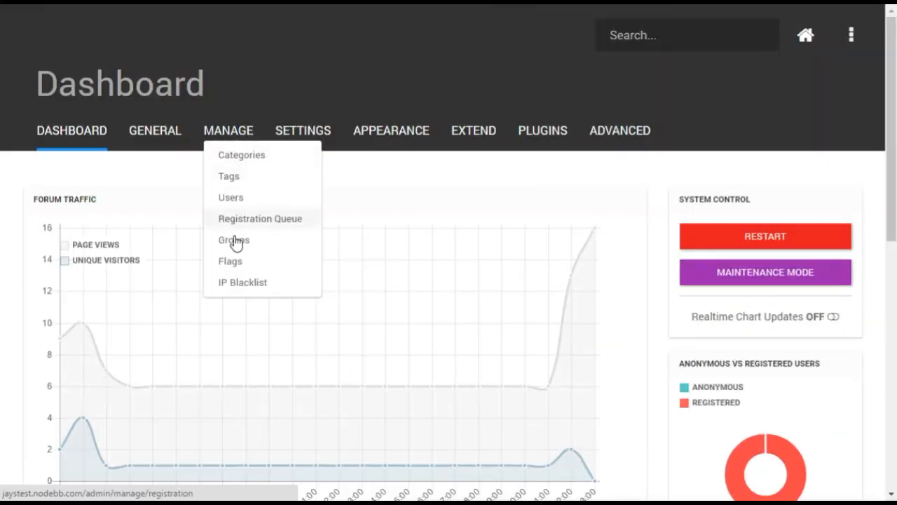
- Delete Bea's spam-flagged post from the Flags overview and confirm
left_click(230, 261)
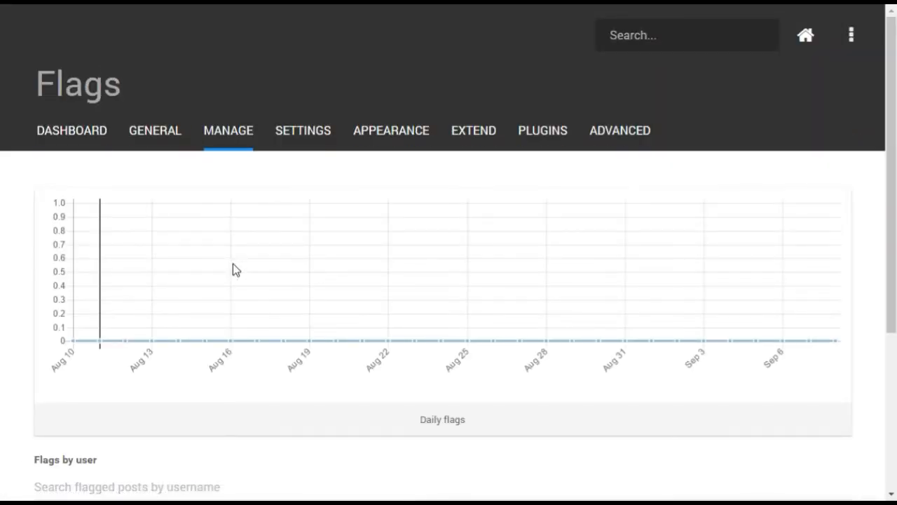
scroll("down", 3)
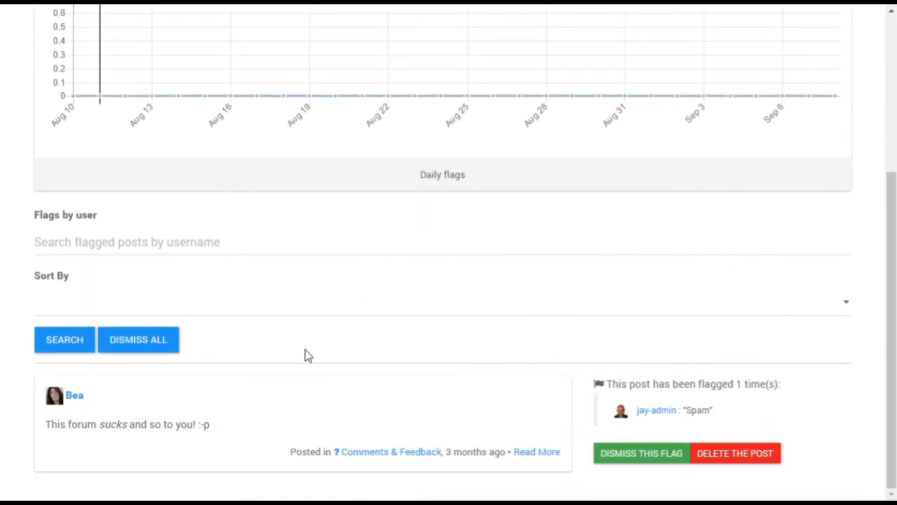
mouse_move(232, 449)
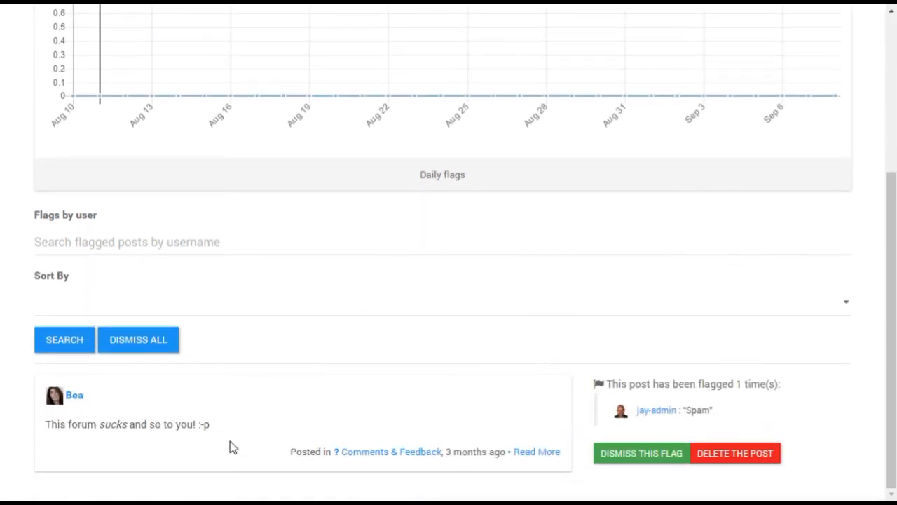
left_click(734, 451)
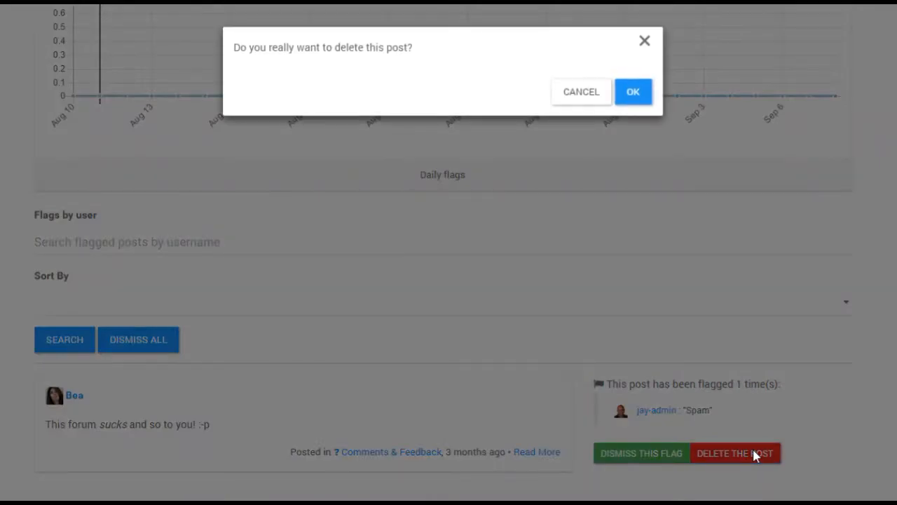
left_click(633, 91)
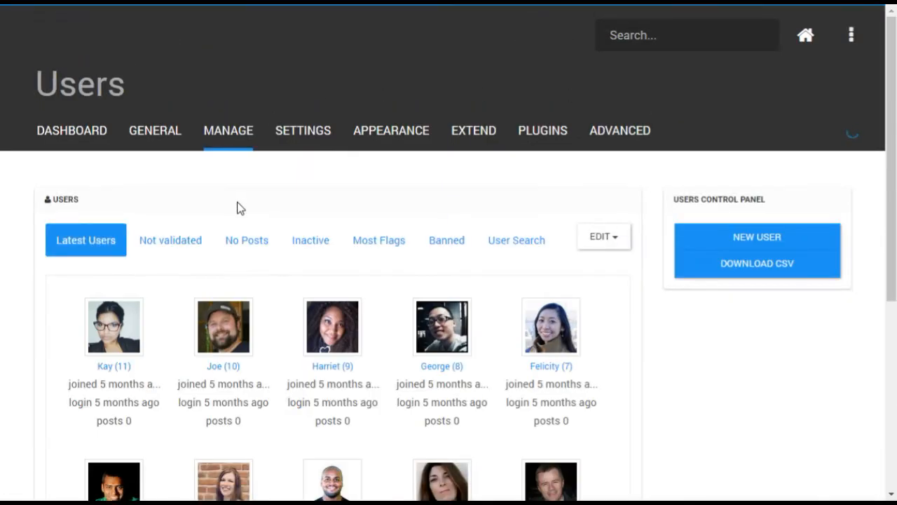
- Ban Bea for 1 hour with the reason 'Inappropriate posts'
scroll("down", 3)
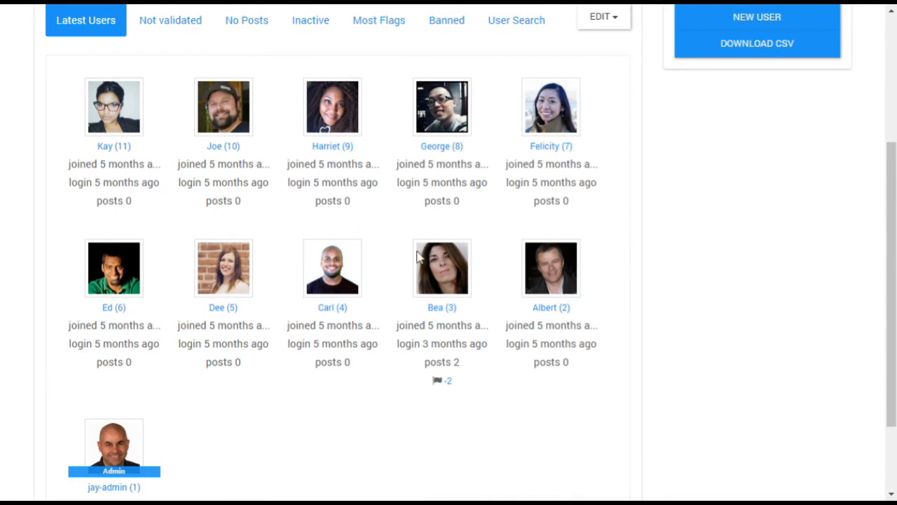
left_click(607, 16)
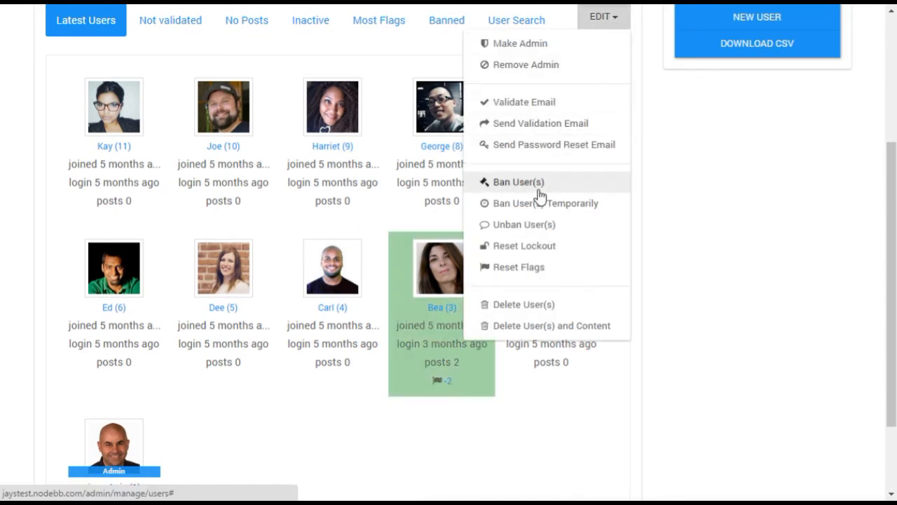
left_click(516, 182)
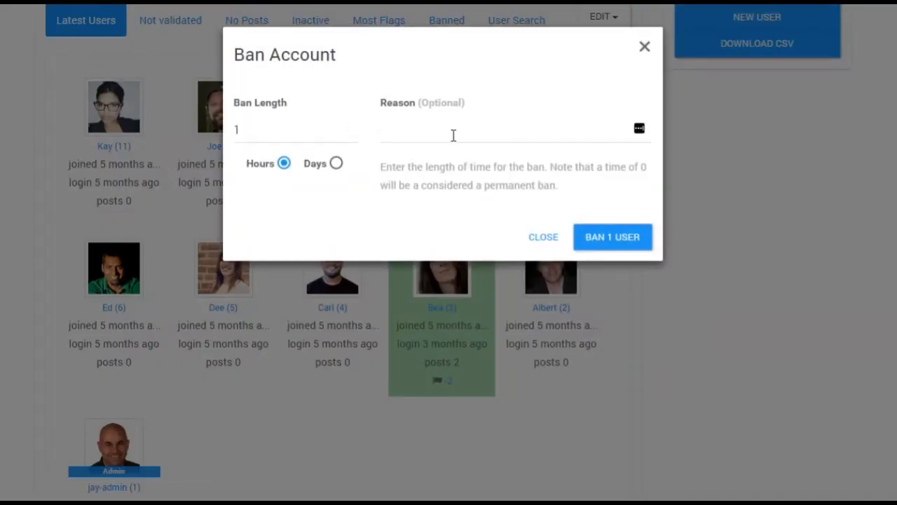
left_click(491, 135)
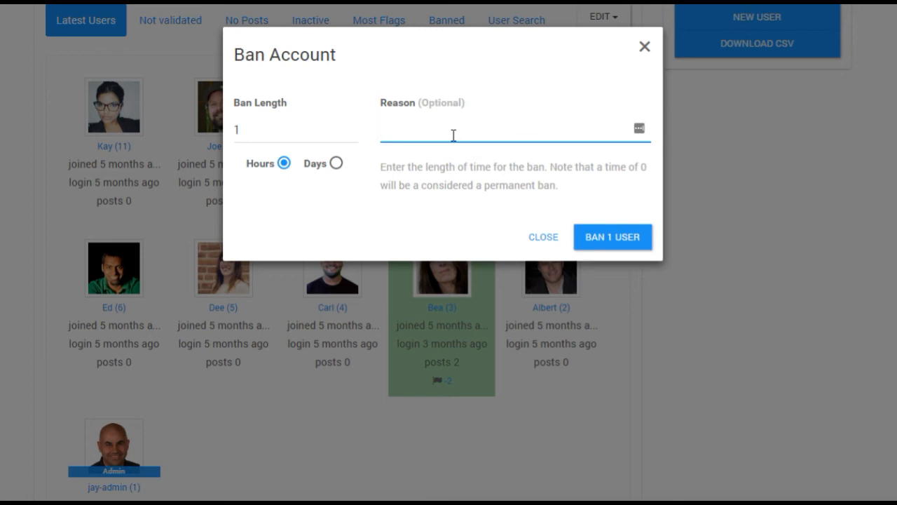
type("Inappropriate")
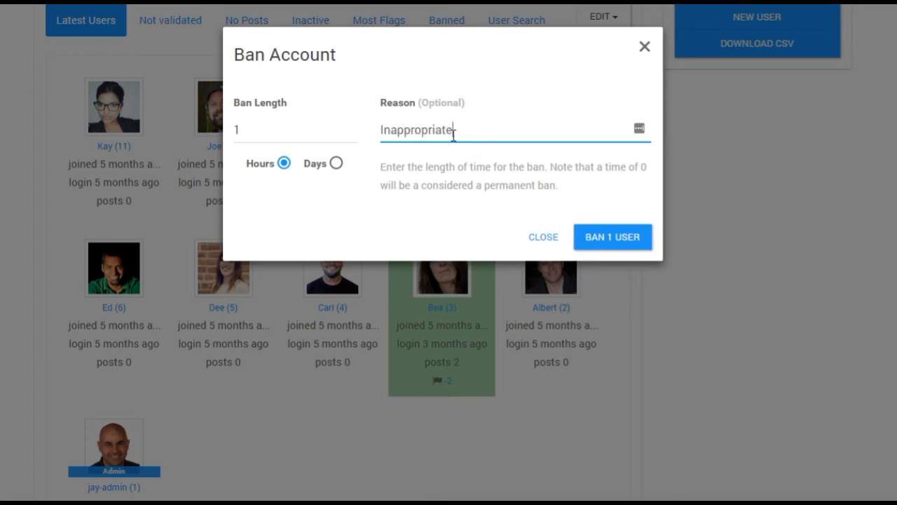
type("posts")
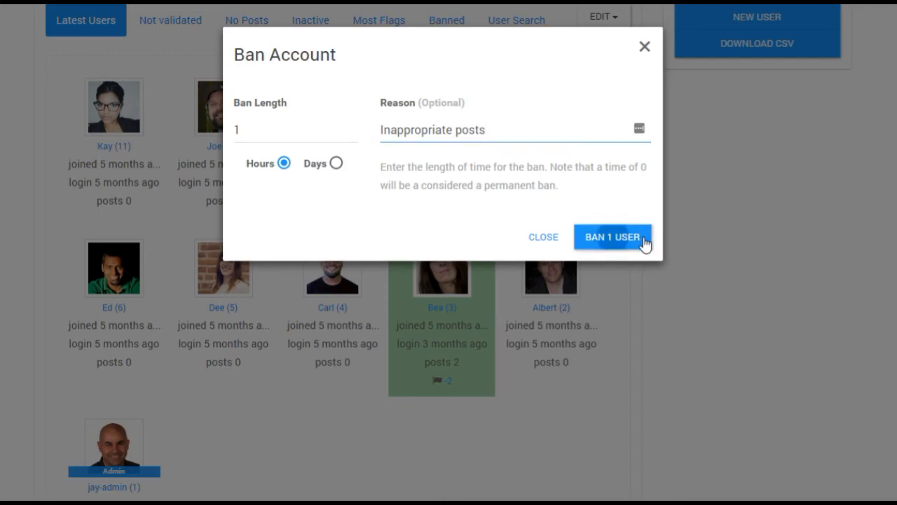
left_click(614, 237)
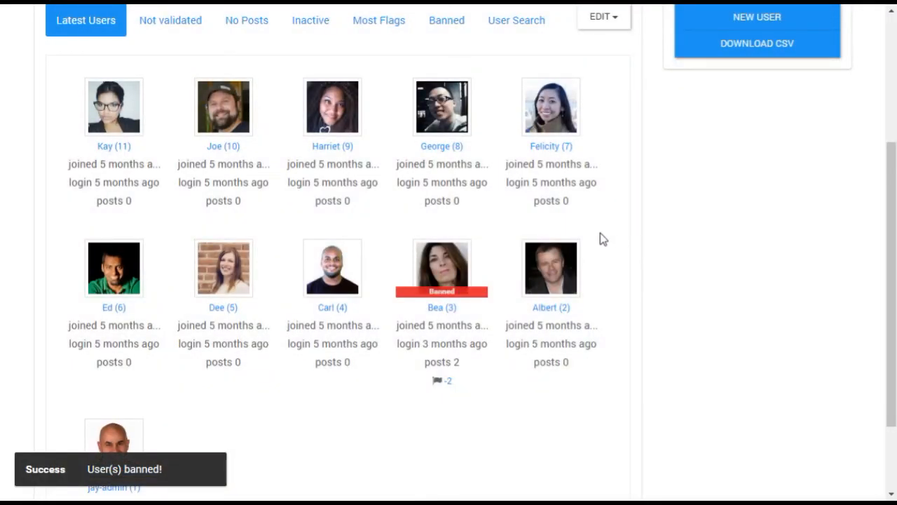
left_click(611, 17)
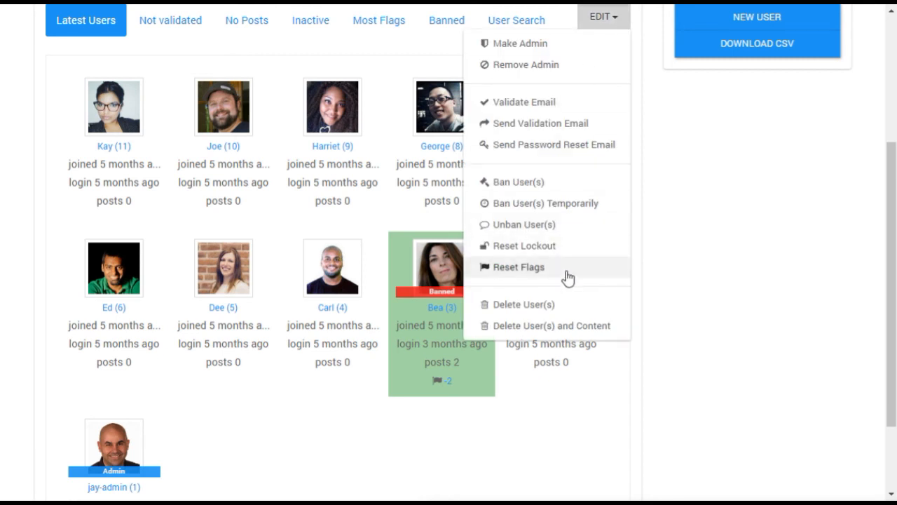
mouse_move(594, 311)
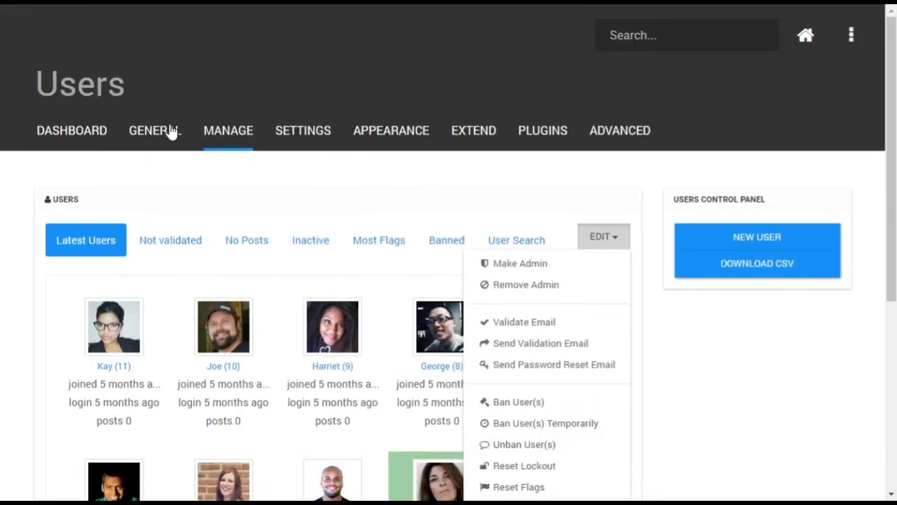
- Navigate via the admin Manage menu to the IP Blacklist settings page
left_click(227, 130)
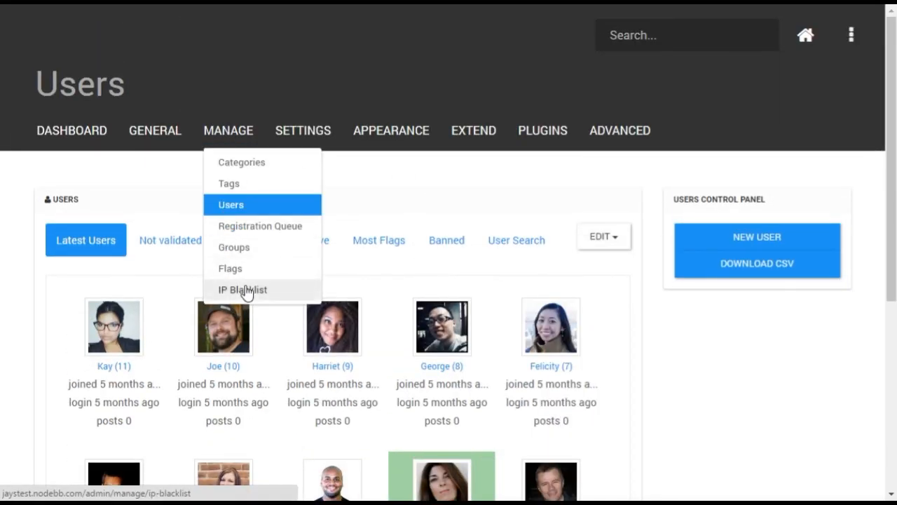
left_click(241, 289)
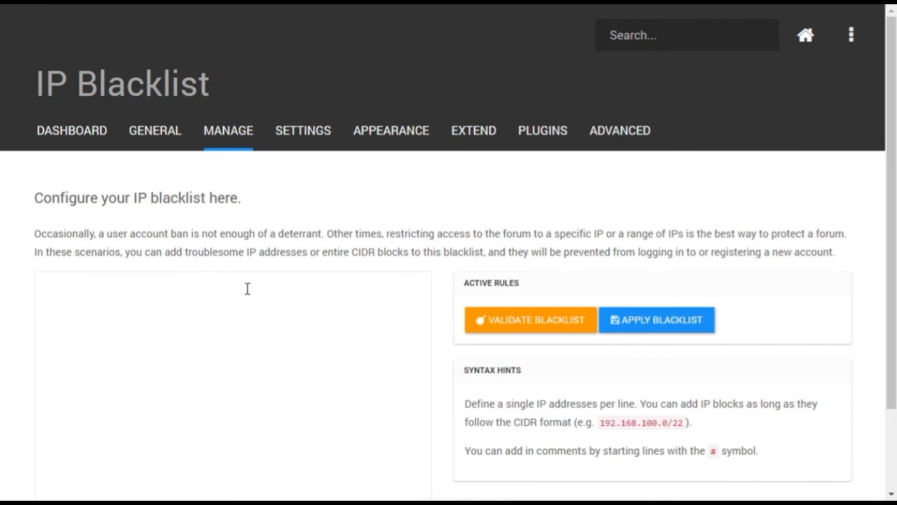
scroll("down", 3)
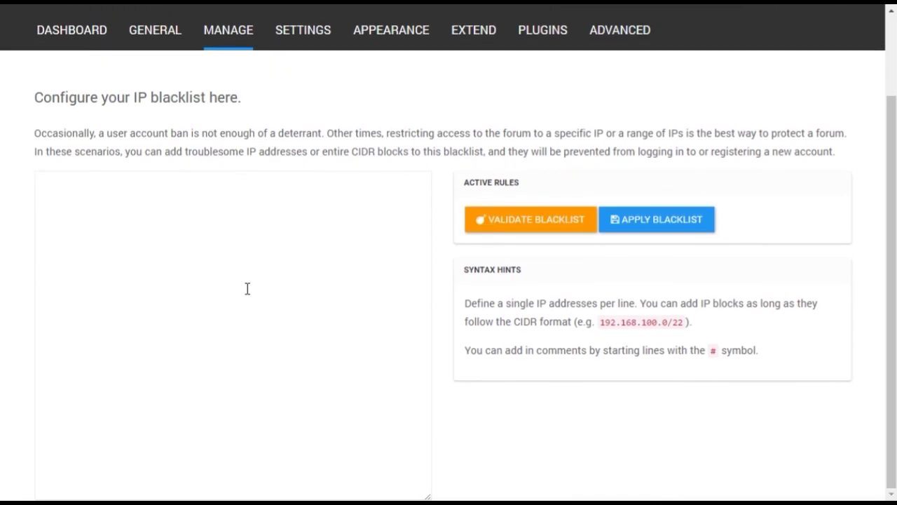